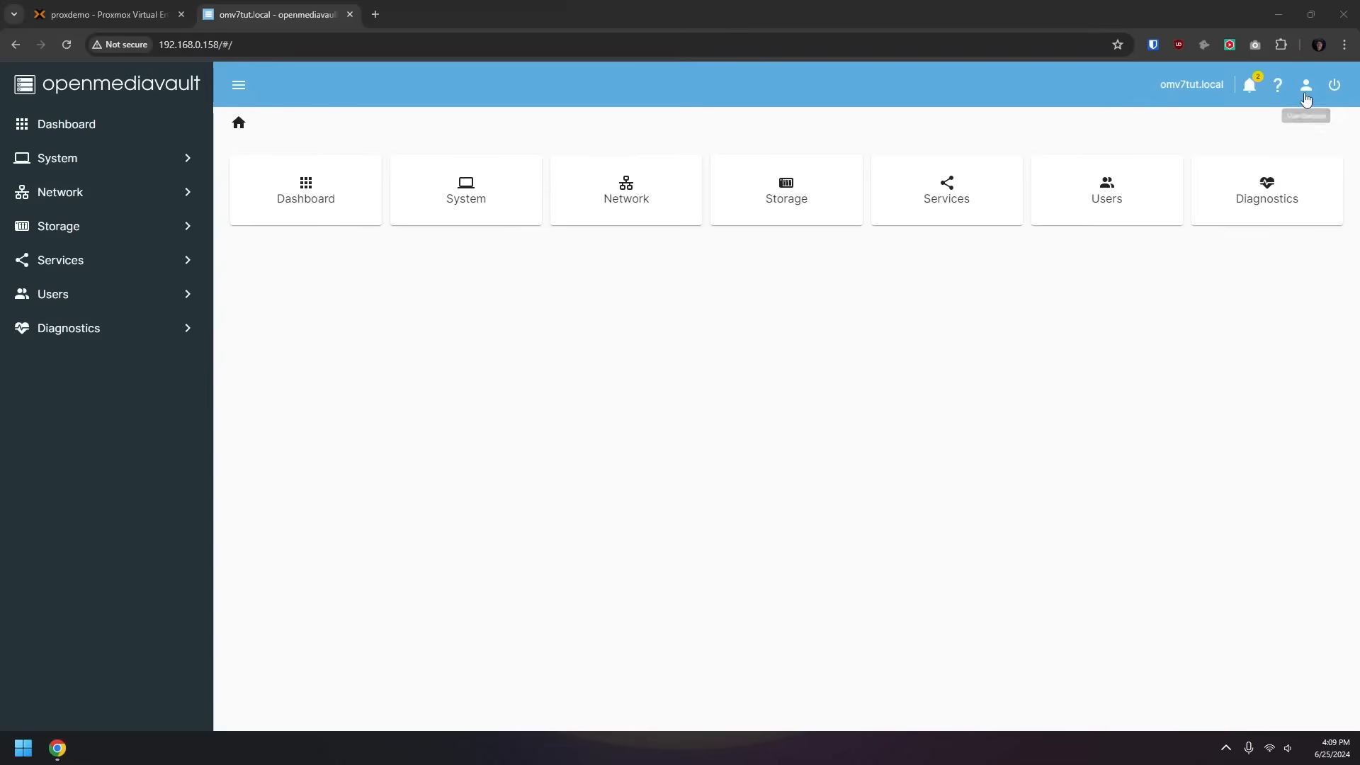
# - Open the admin user menu in the top-right toolbar to reveal the dark mode option
pyautogui.click(1304, 84)
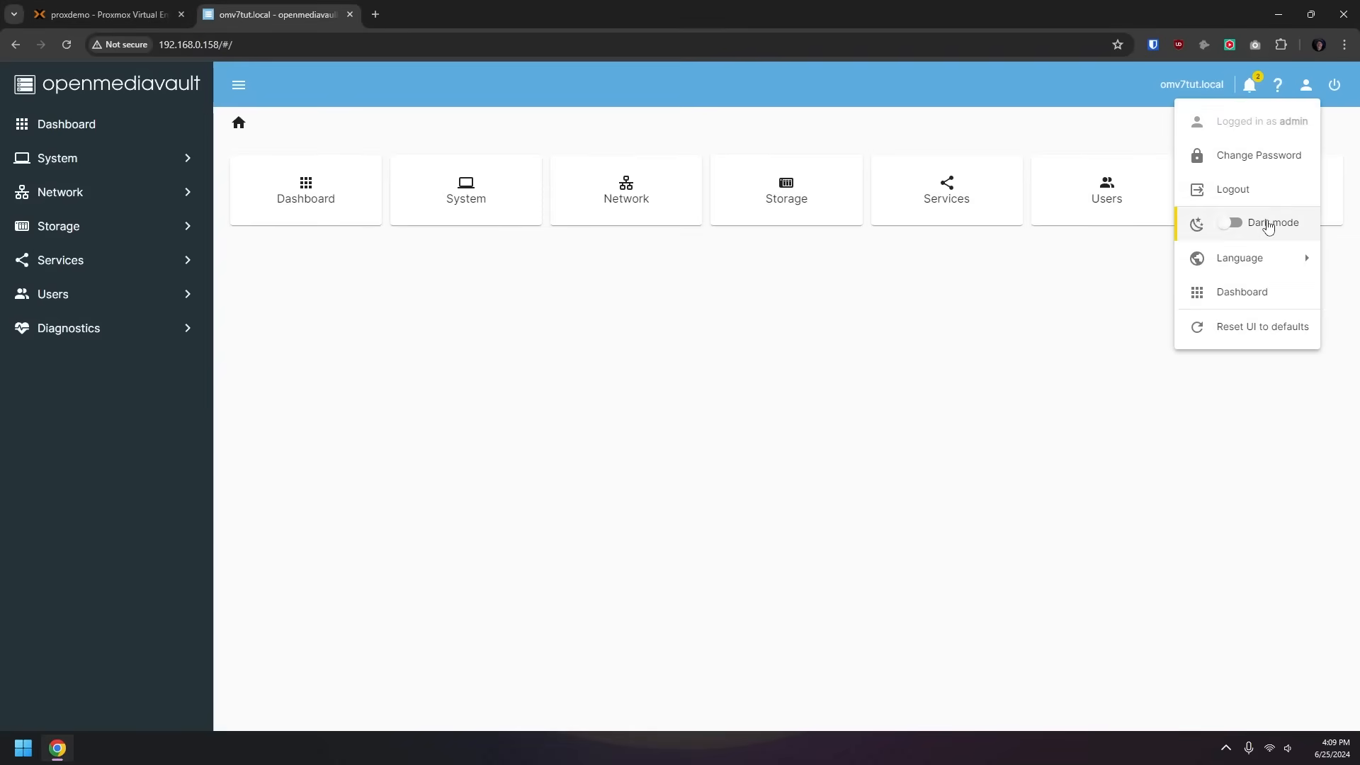